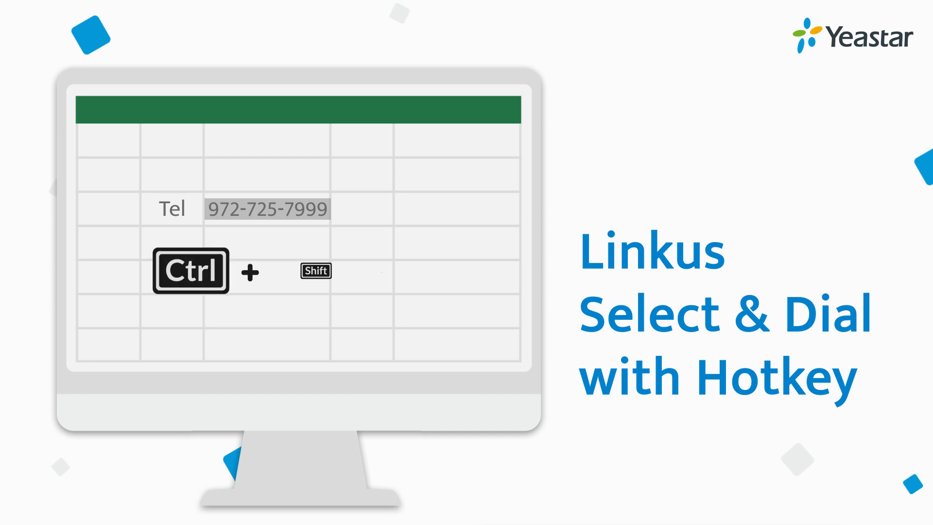
Find 'Yeastar' in the Chrome Web Store and reach the Yeastar Click to Call page
key("ctrl+shift")
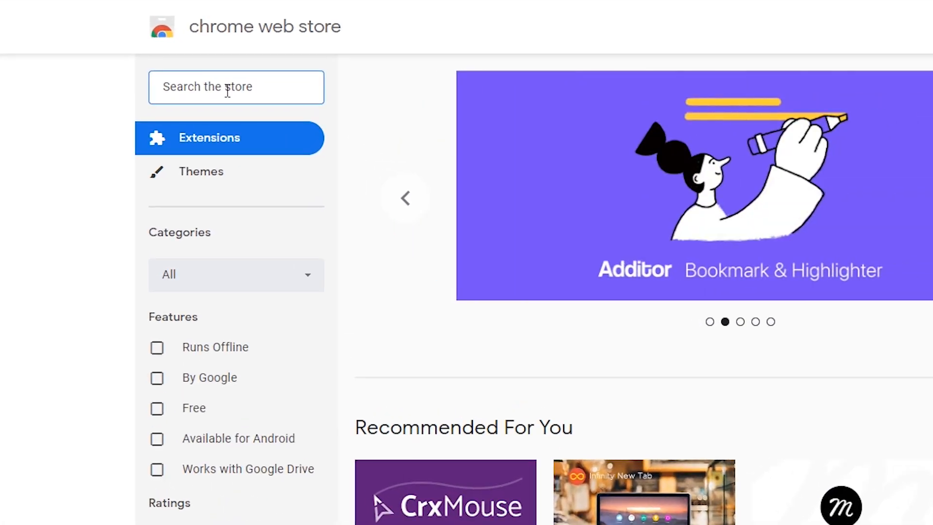
type("Yeastar")
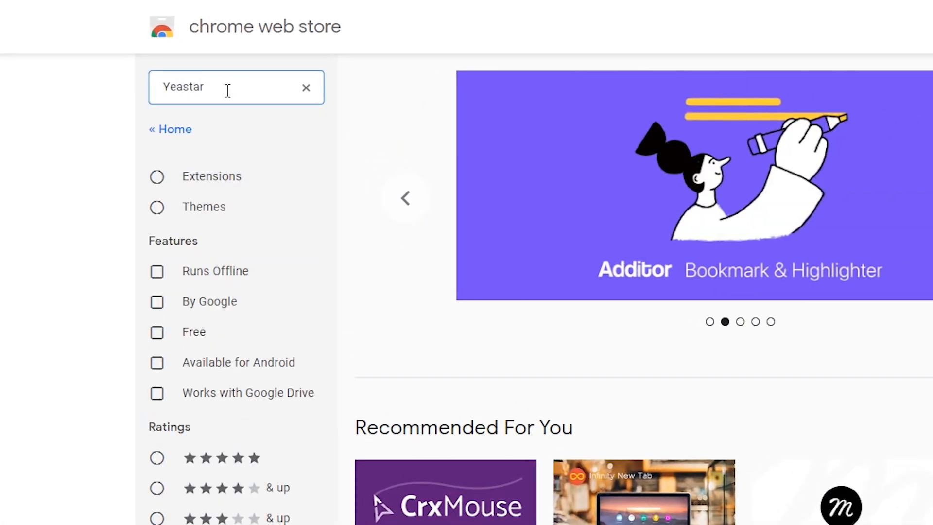
left_click(236, 86)
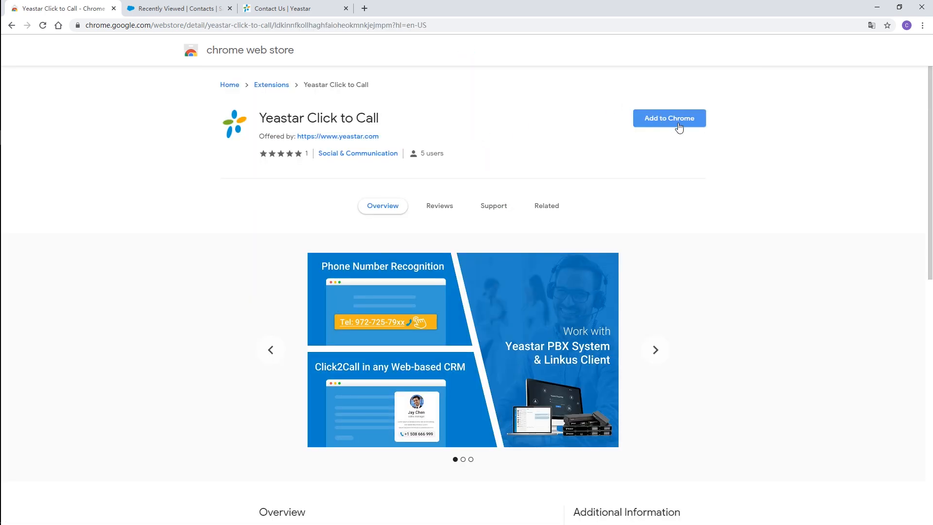
Add Yeastar Click to Call to Chrome and show the installed extension's actions
left_click(669, 117)
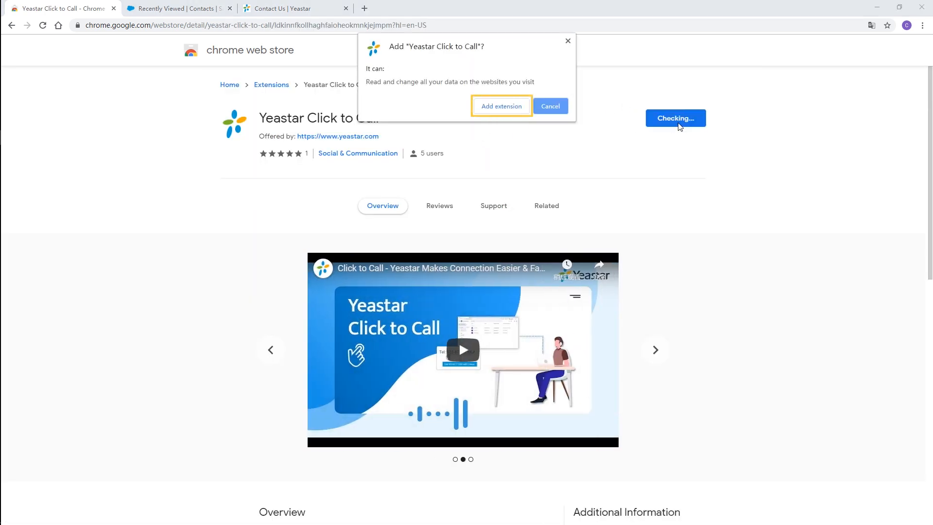
left_click(501, 106)
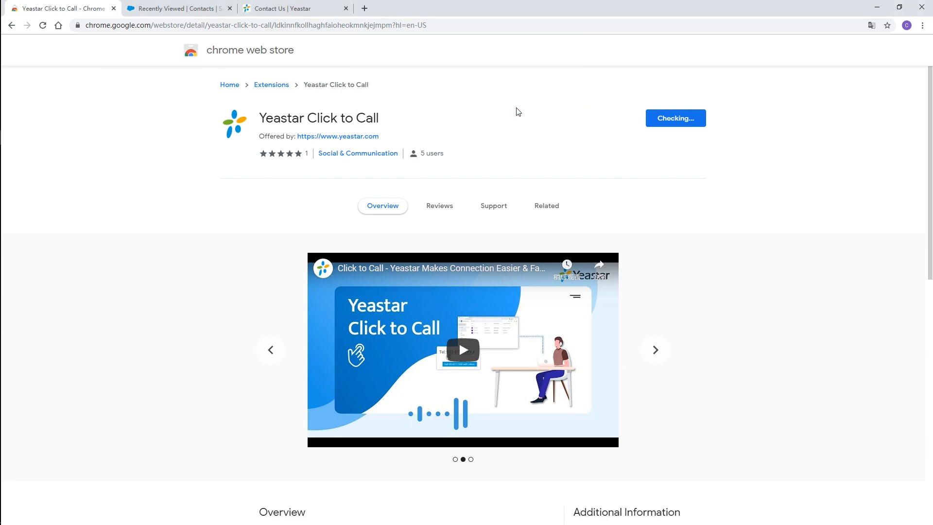
left_click(675, 117)
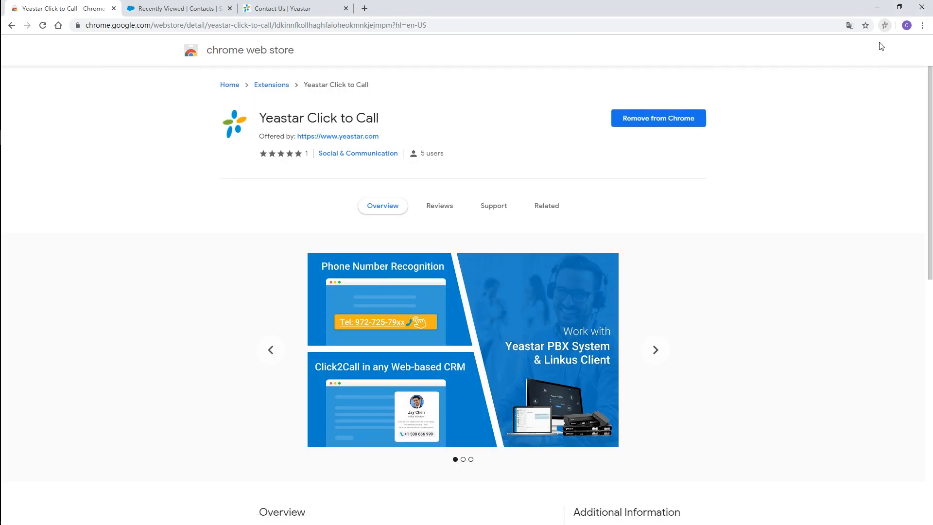
left_click(885, 25)
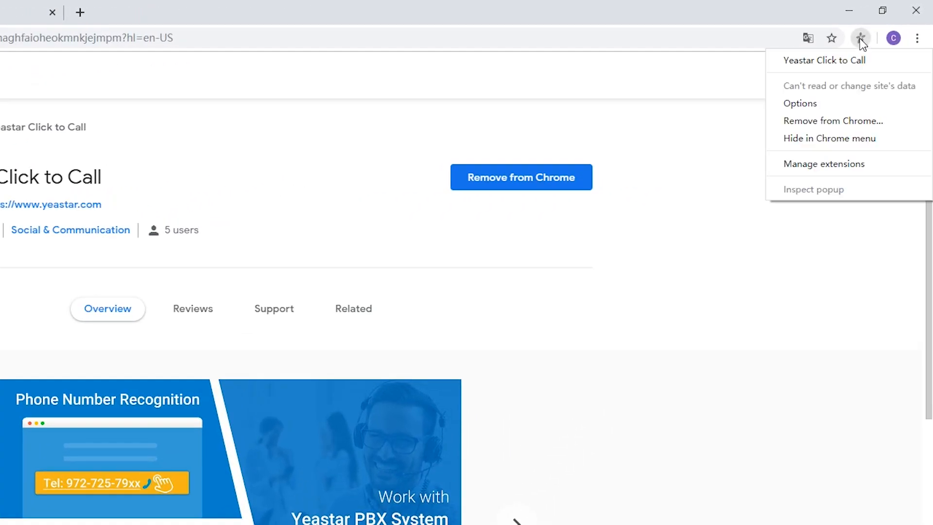
Save the extension options with Enable and Call Icon Display on for 7–15 digit numbers
left_click(800, 103)
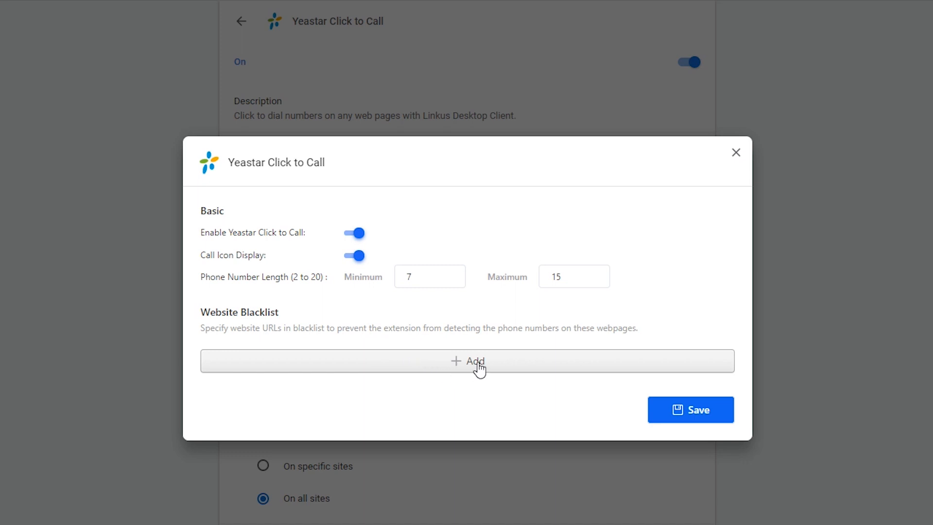
mouse_move(690, 409)
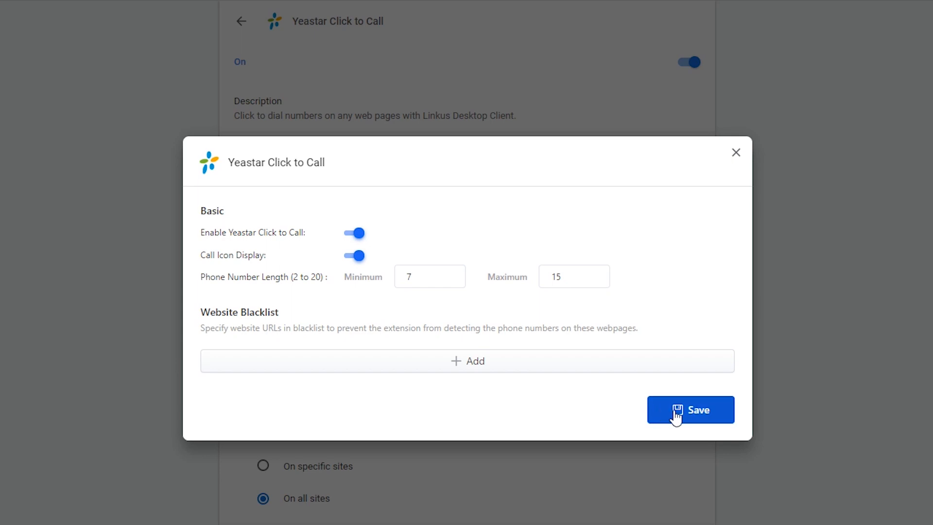
left_click(690, 409)
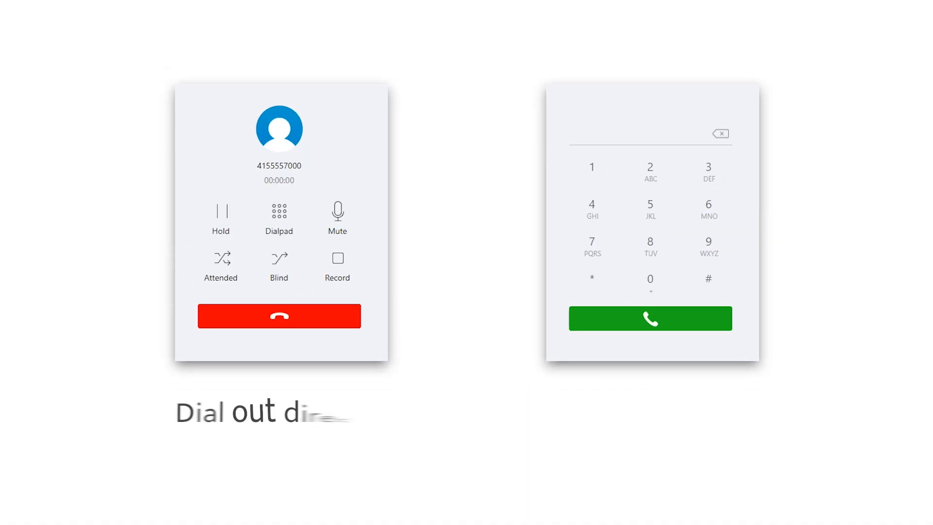
type("4155557000")
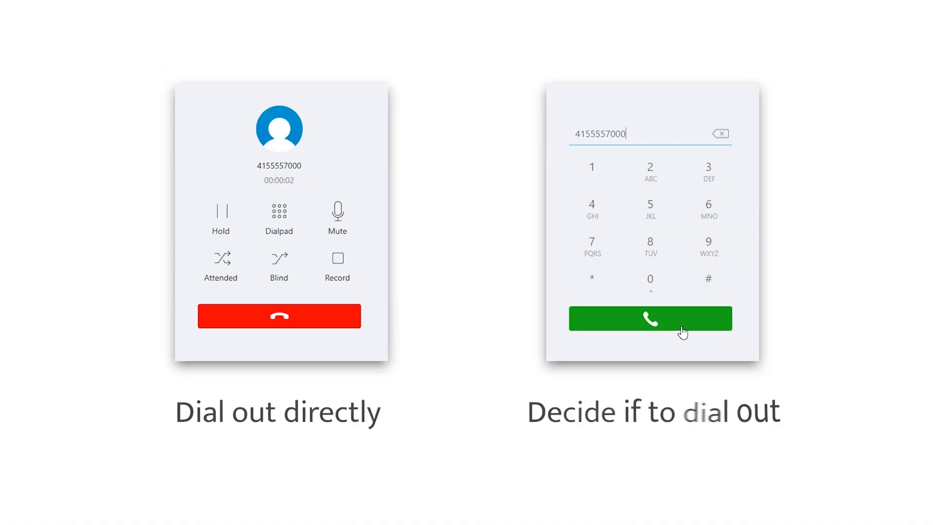
left_click(650, 318)
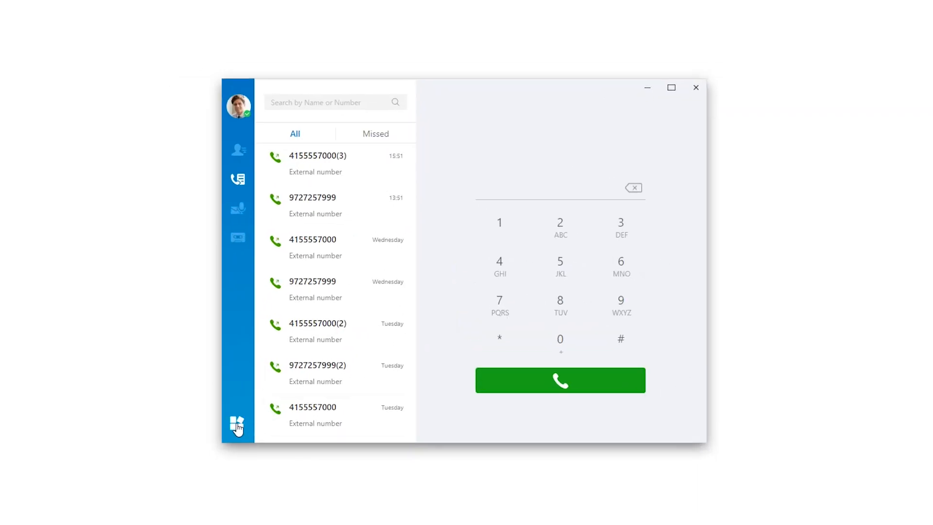
In Settings > Advanced, toggle 'Dial out immediately' off and leave it checked
left_click(237, 423)
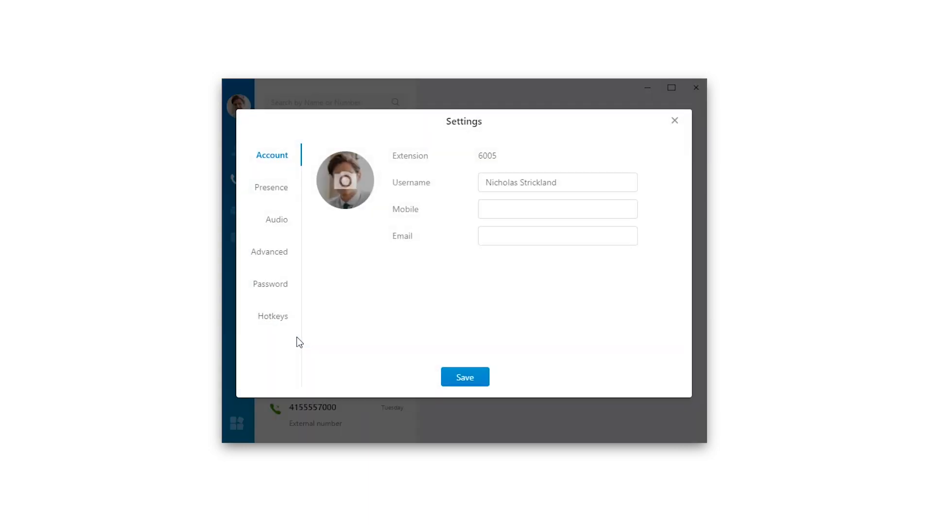
left_click(269, 251)
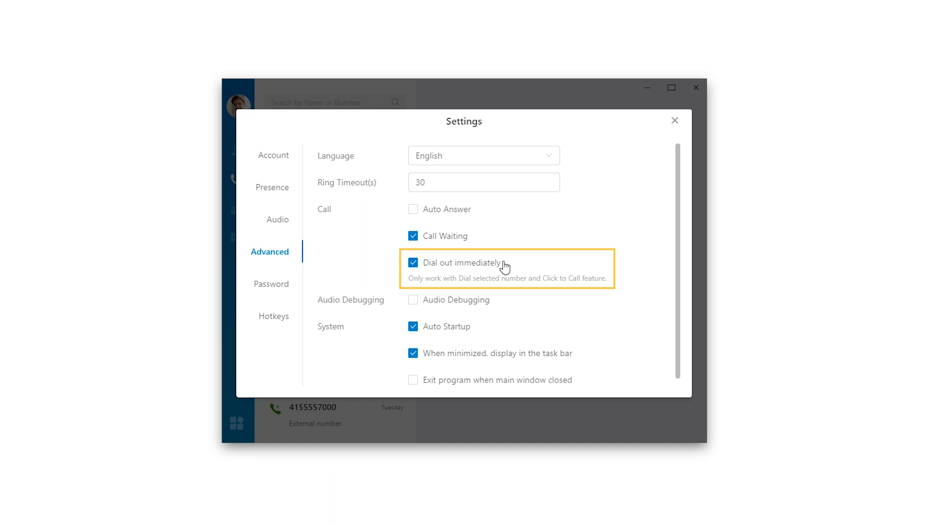
mouse_move(425, 269)
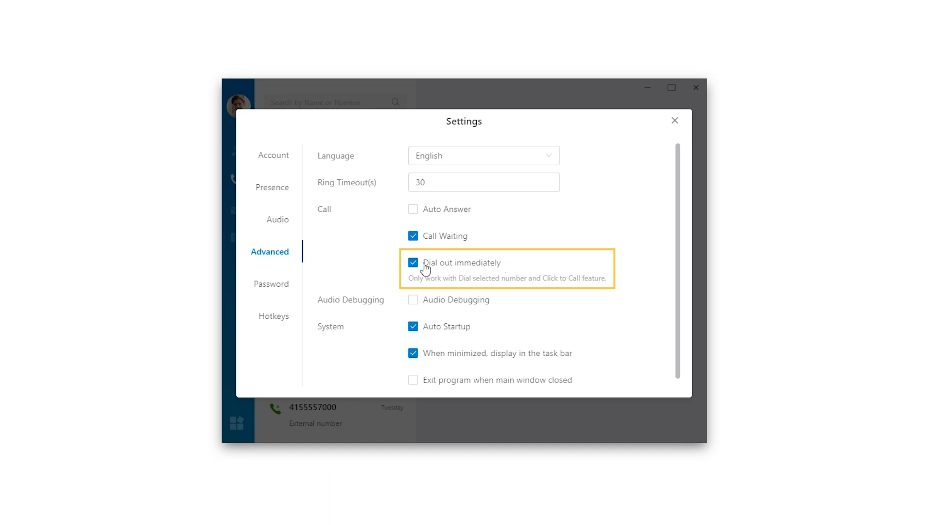
left_click(413, 263)
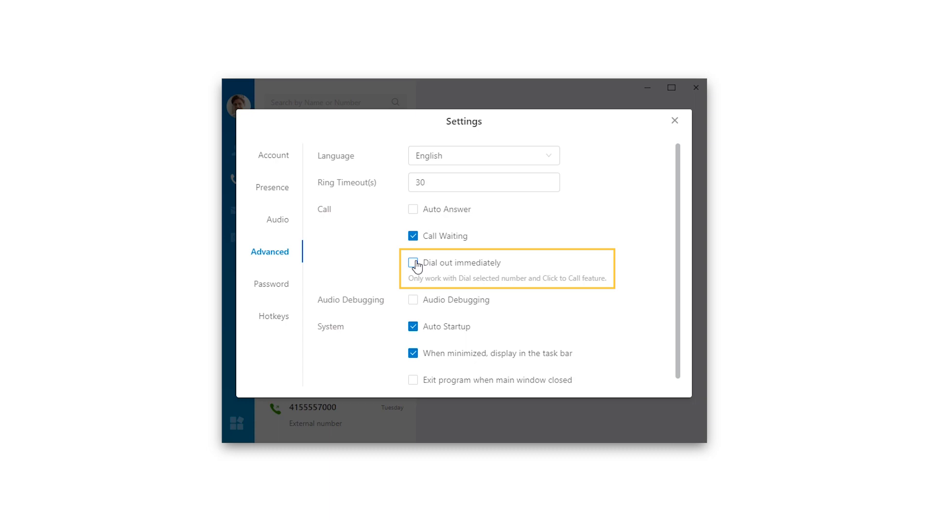
left_click(412, 263)
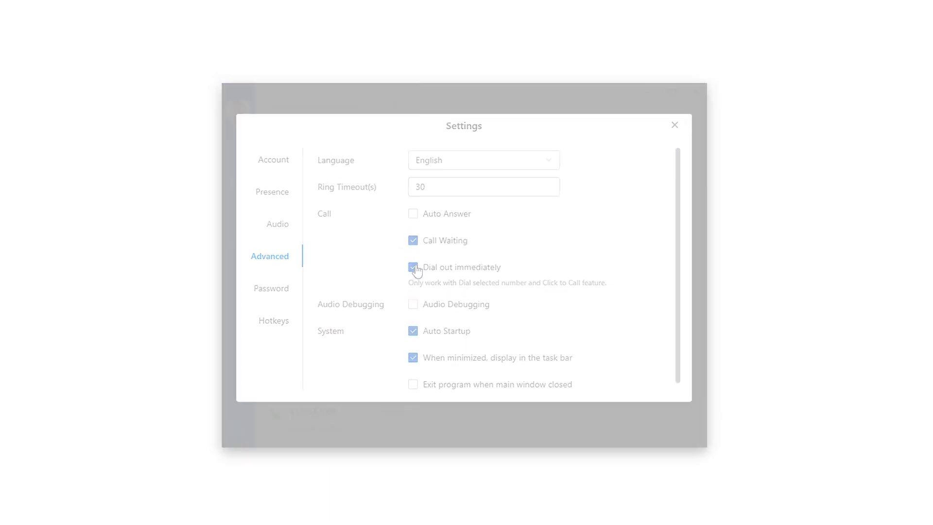
left_click(674, 125)
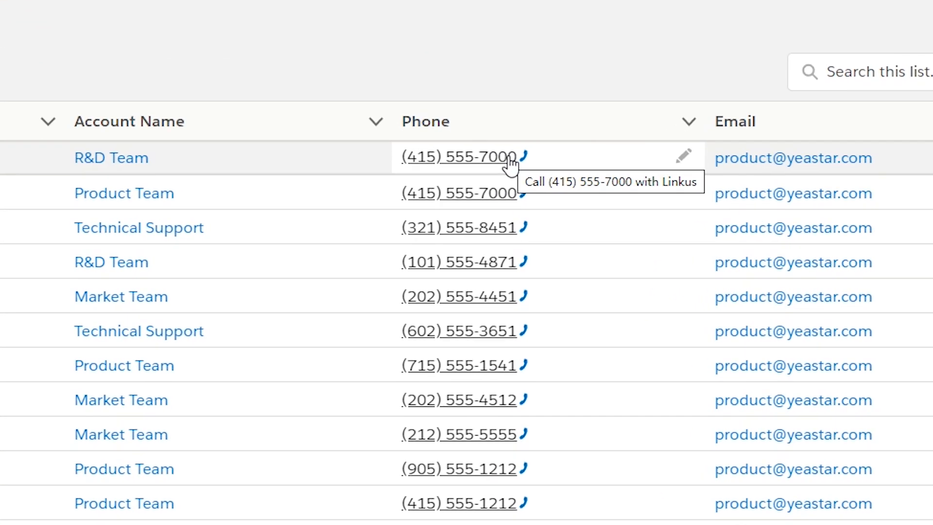
left_click(526, 156)
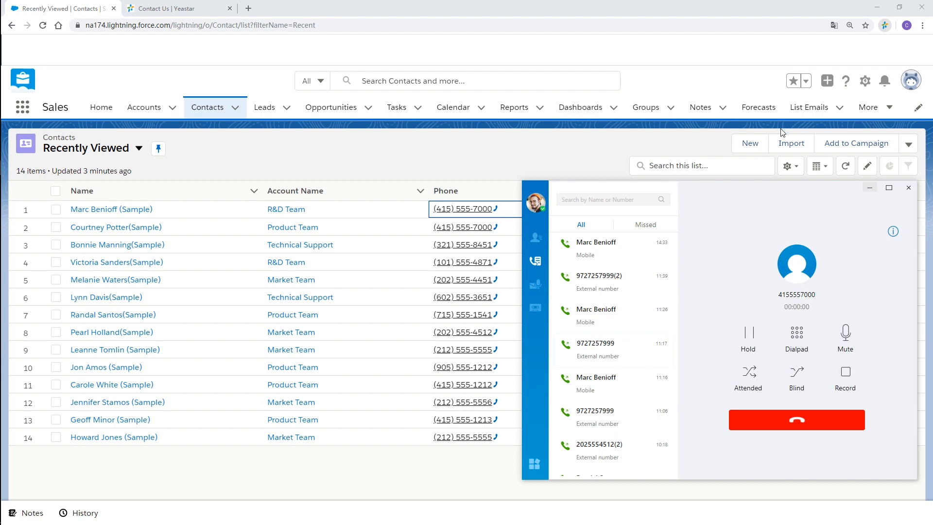
left_click(166, 8)
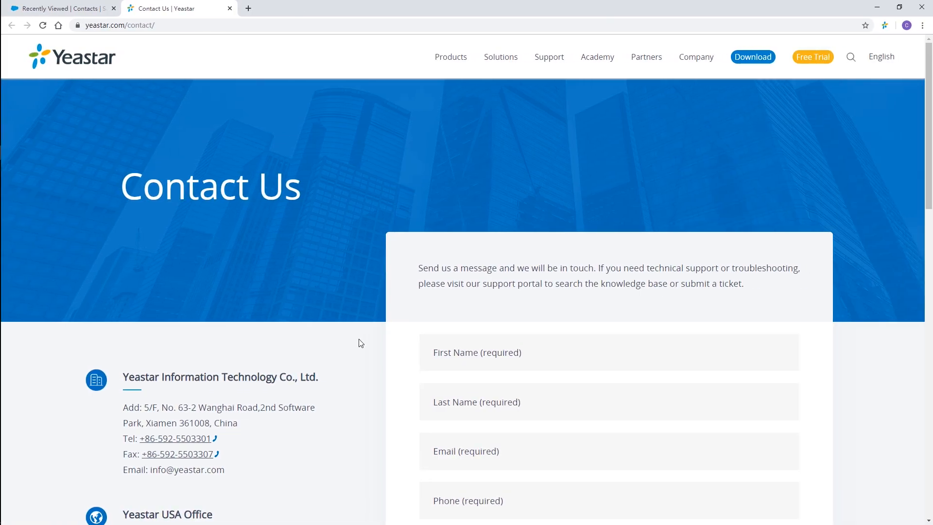
Scroll to the Yeastar office Tel and Fax numbers shown with call icons
scroll("down", 3)
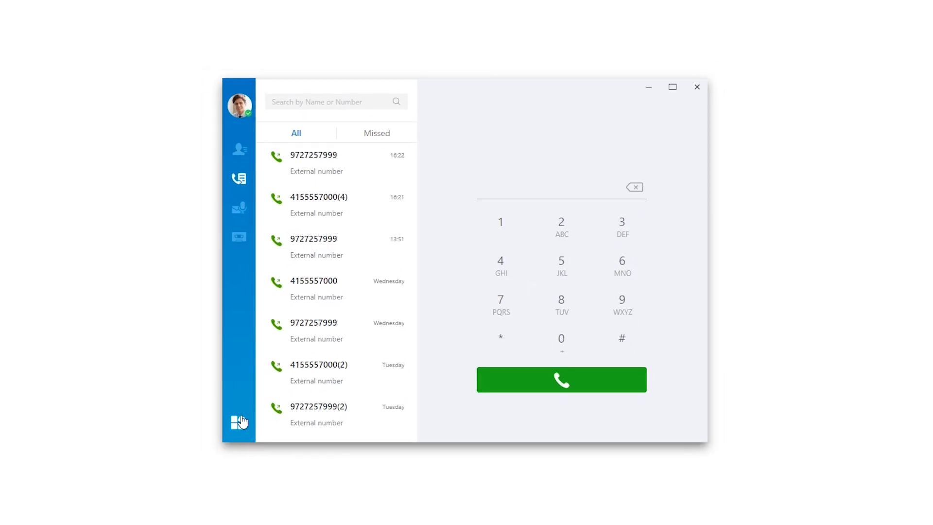
mouse_move(241, 423)
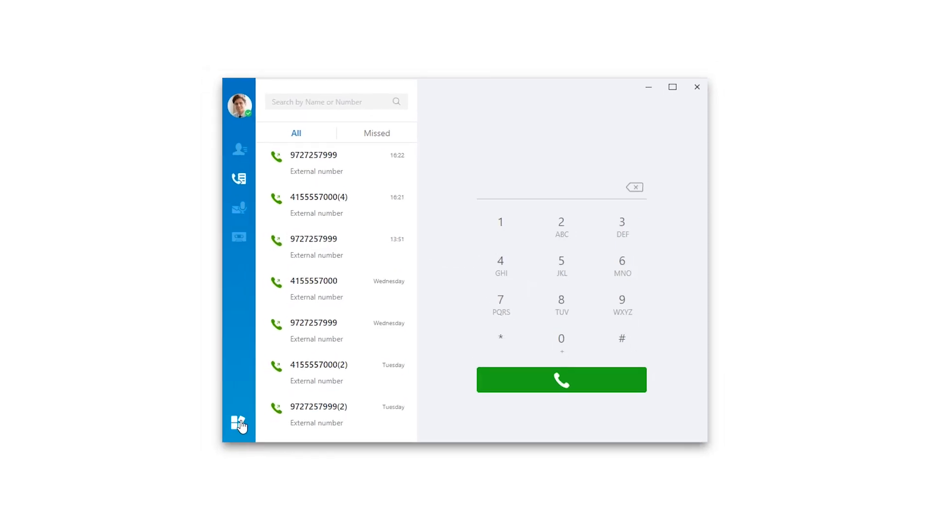
In Settings > Hotkeys, tick 'Dial selected number' (Ctrl+Shift+E)
left_click(238, 423)
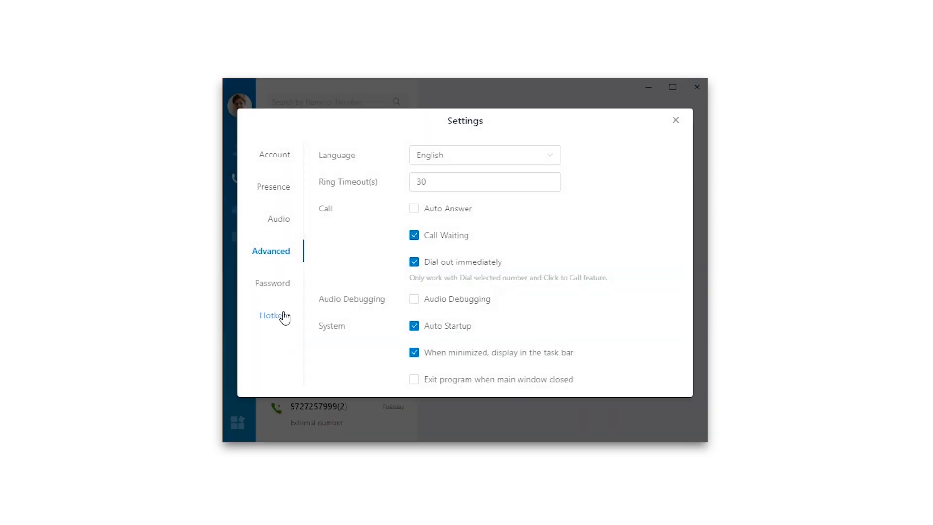
left_click(274, 315)
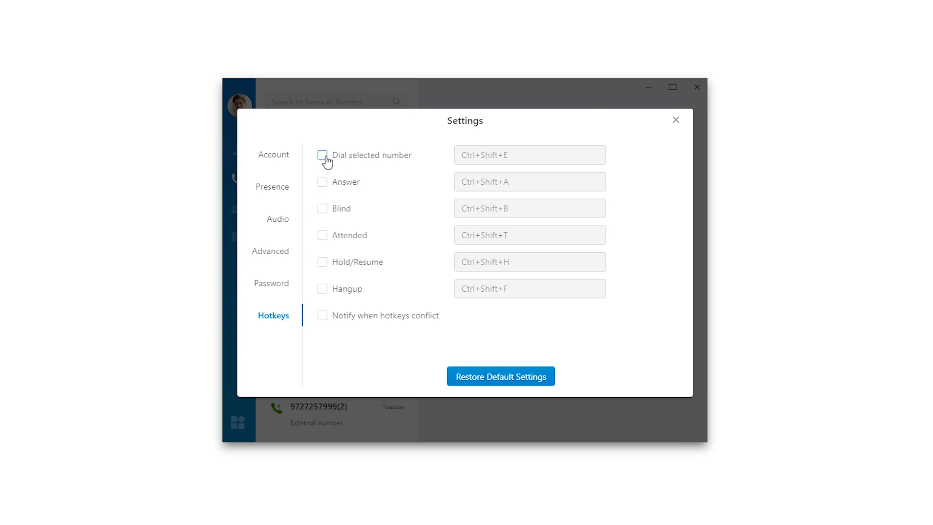
left_click(322, 154)
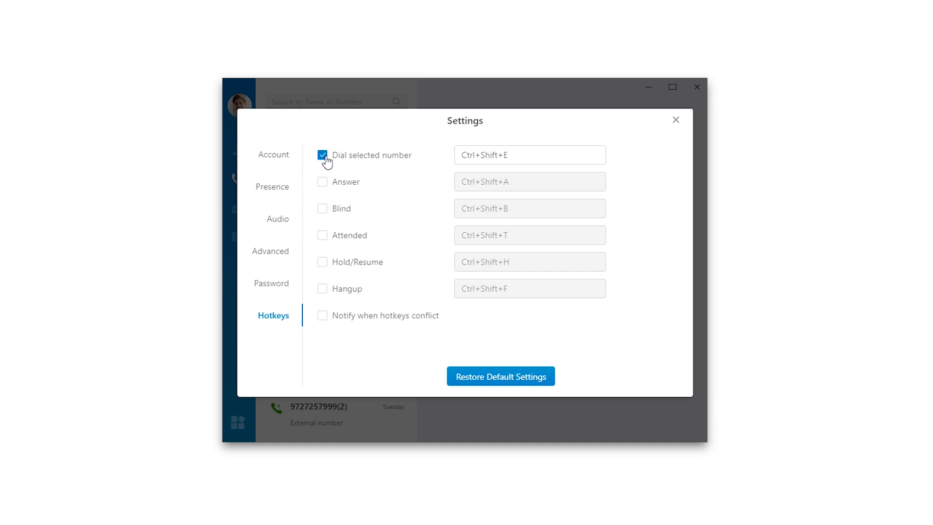
left_click(271, 250)
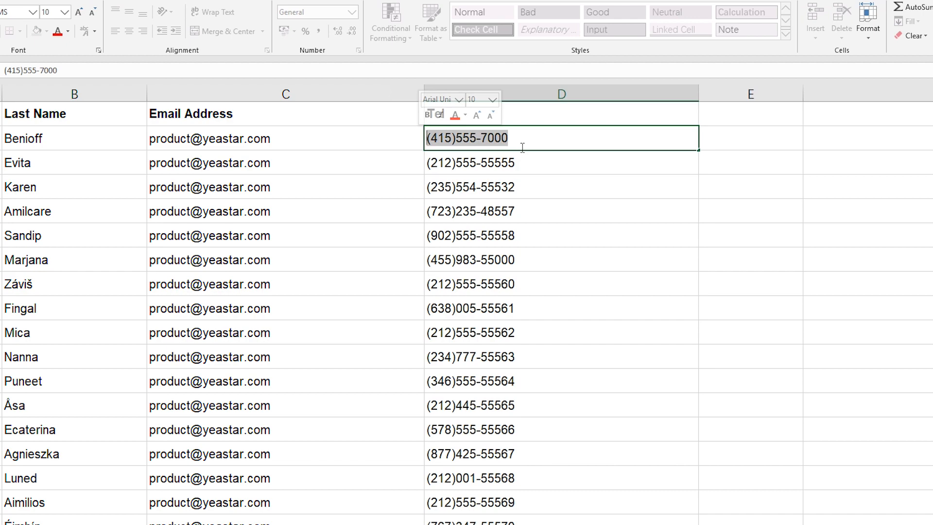
key("ctrl+shift+e")
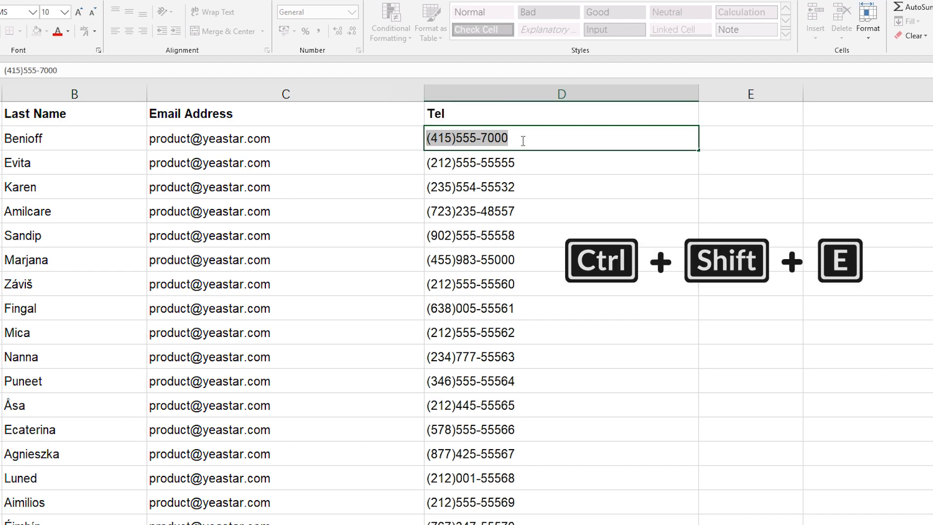